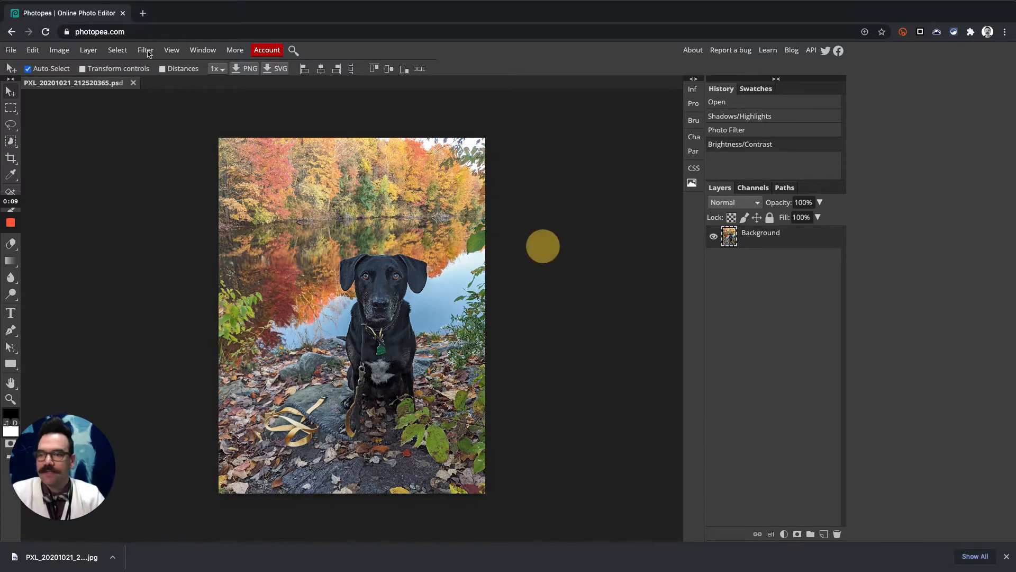
Step: Bring up the Image menu commands for the dog photo
click(59, 50)
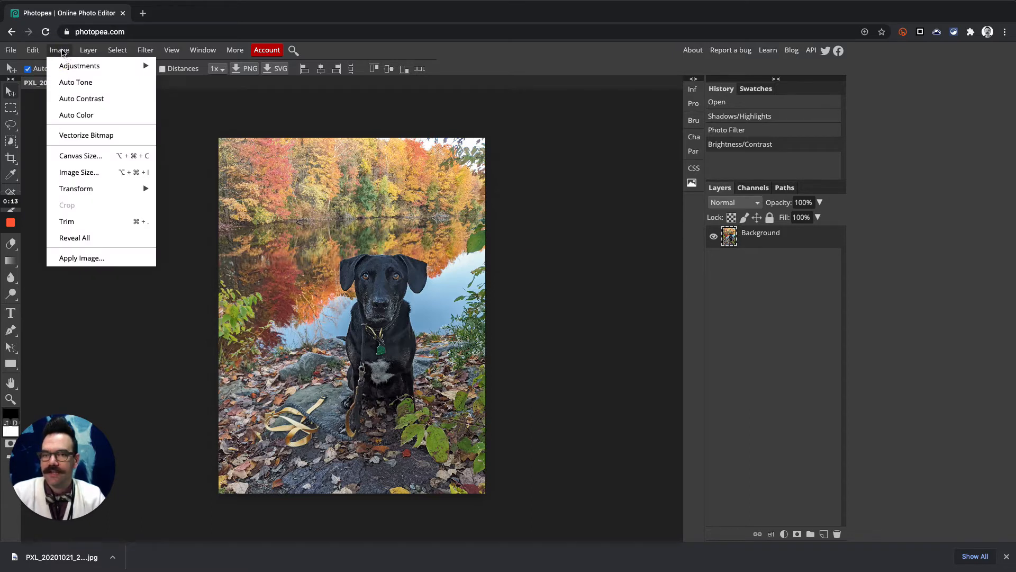
mouse_move(100, 188)
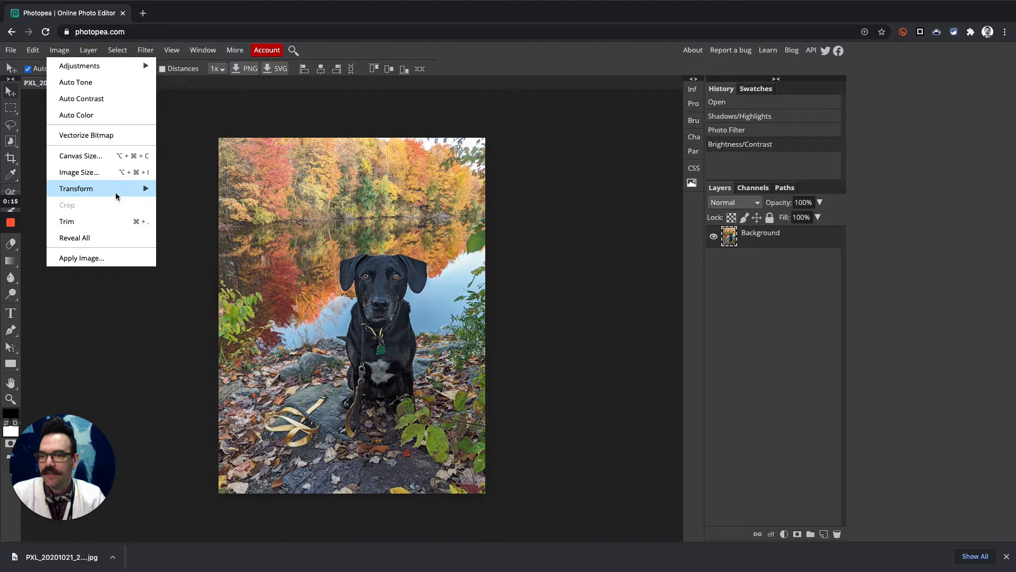
Step: Show the dog photo's Image Size settings: 42 × 56 inches at 72 DPI
click(79, 172)
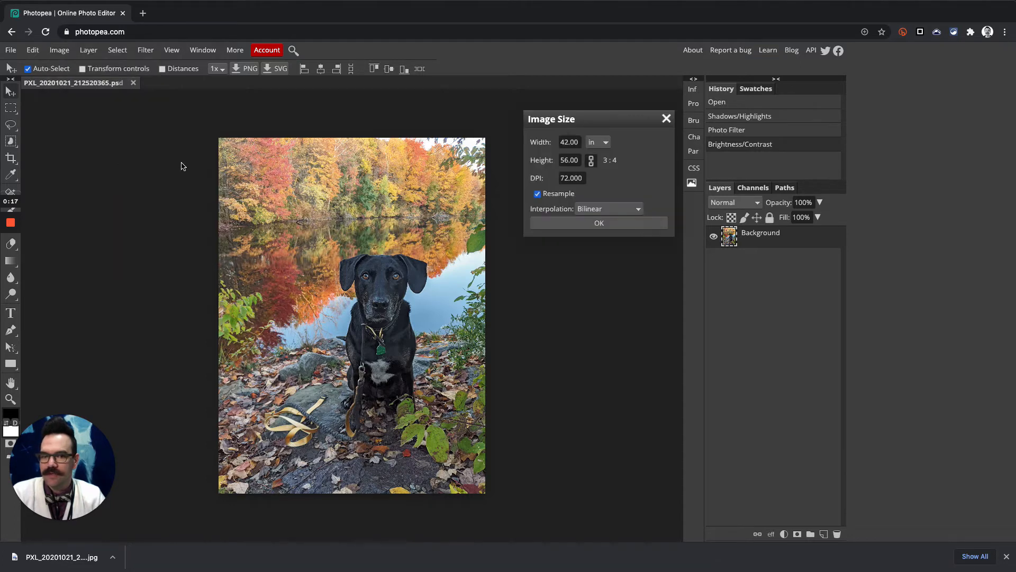
mouse_move(517, 196)
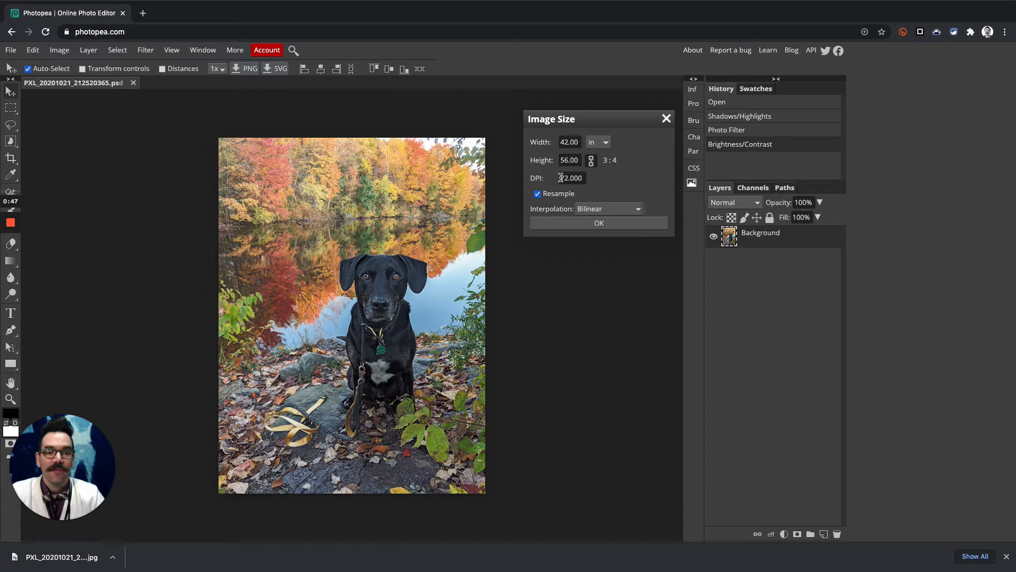
Step: Set the dog photo to 300 DPI, checking pixels and returning units to inches
triple_click(570, 177)
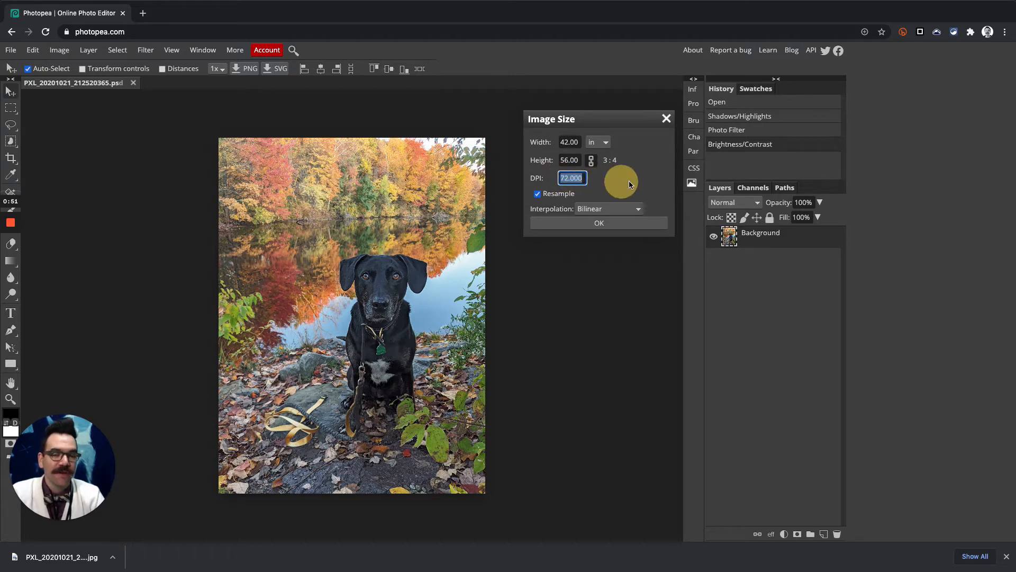
text(300)
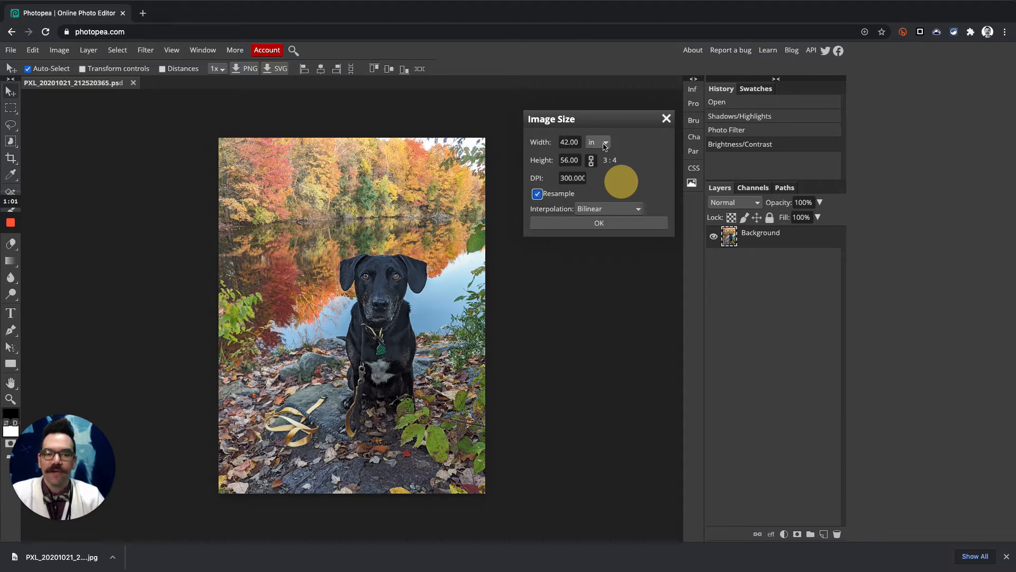
click(597, 142)
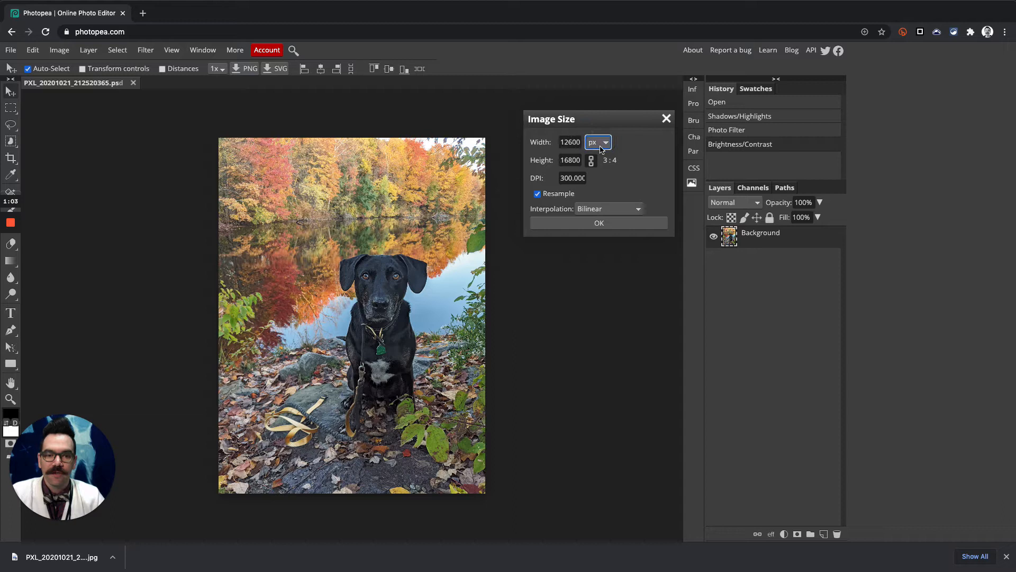
click(597, 142)
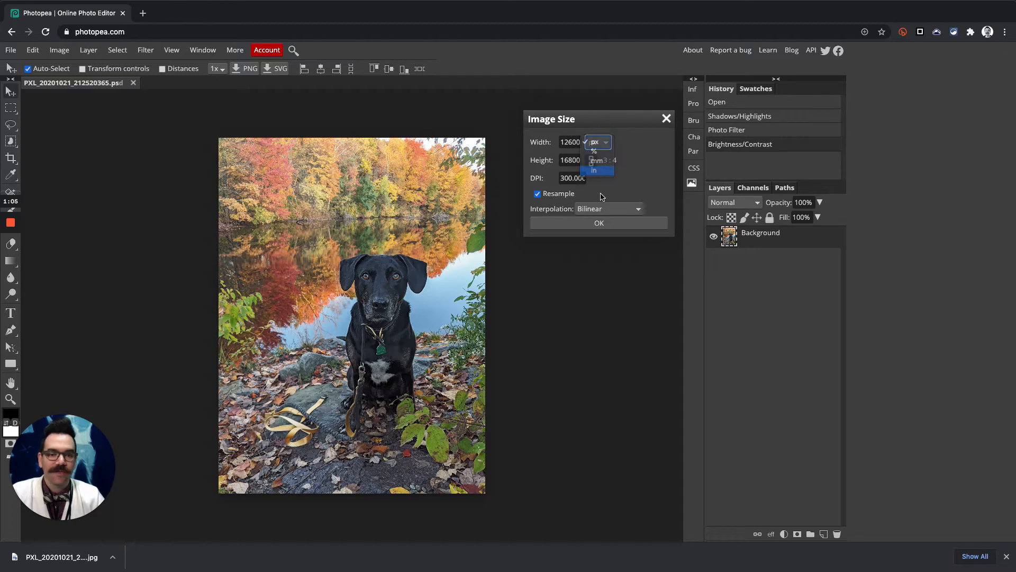
click(592, 170)
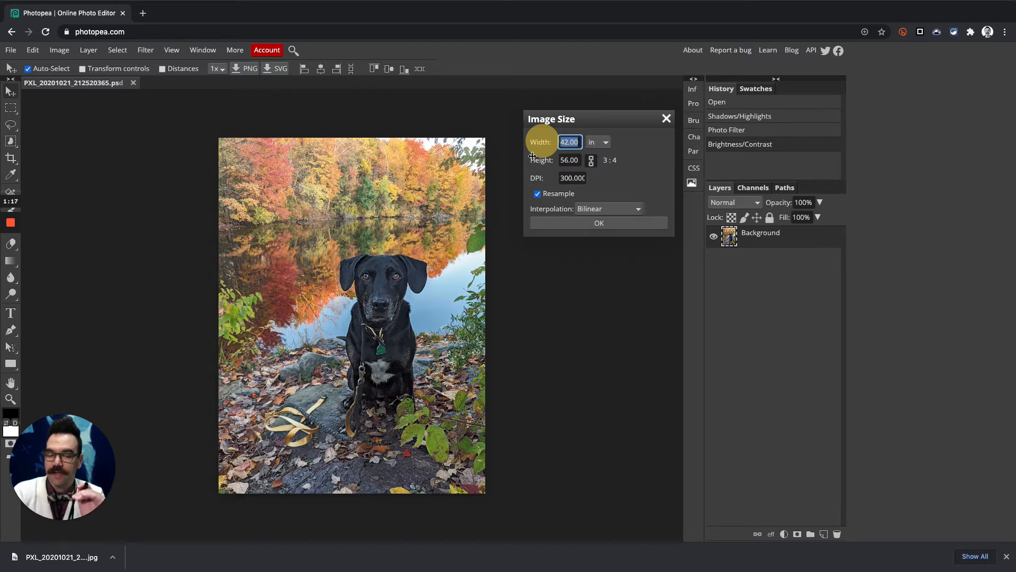
Step: Set the dog photo's width to 4.00 inches, height following to 5.33 inches
text(4.00)
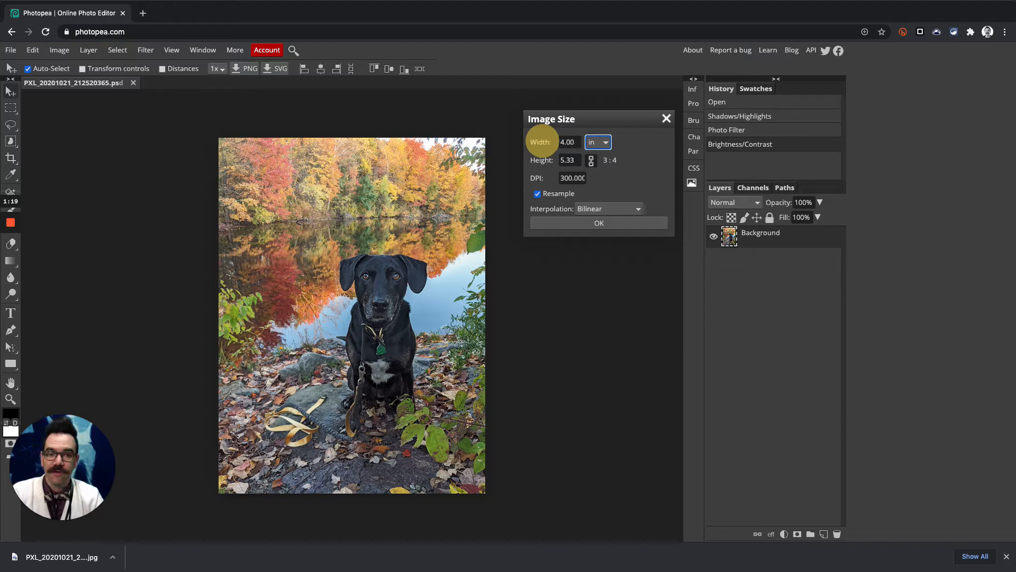
click(568, 160)
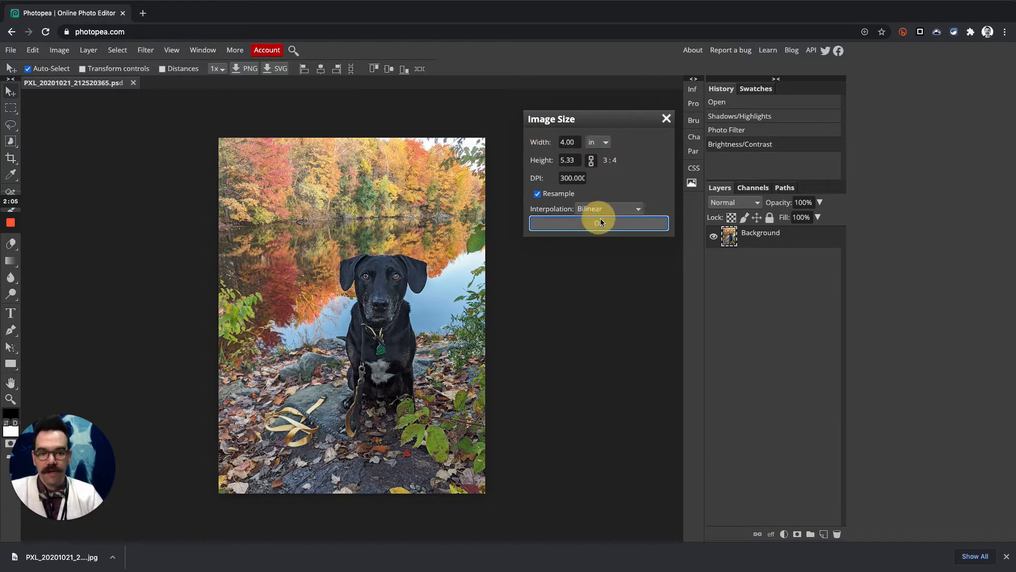
Step: Apply the 4 × 5.33 inch, 300 DPI resize to the dog photo
click(598, 223)
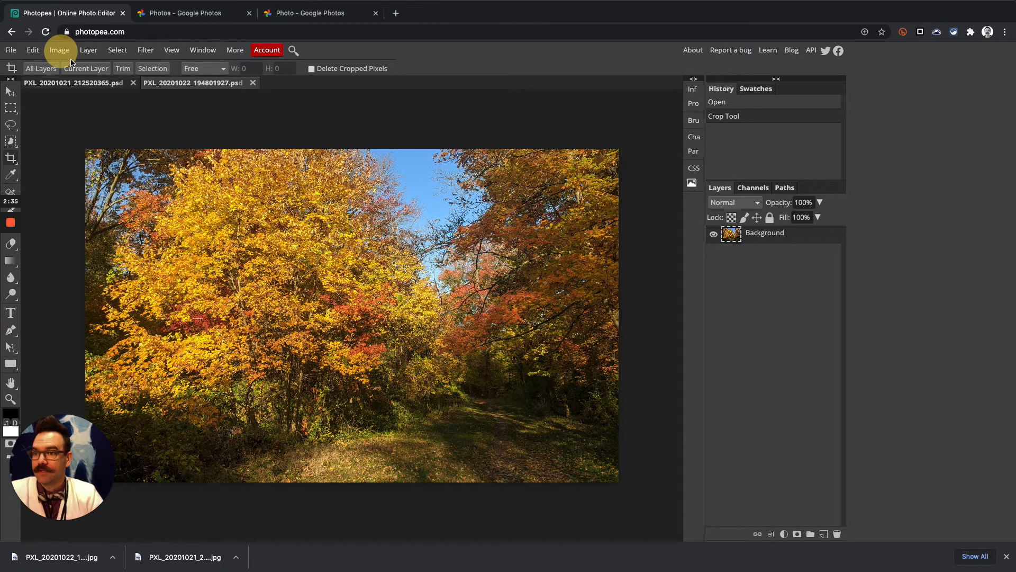
Step: Set the autumn trail photo to 300 DPI in its Image Size settings
click(58, 50)
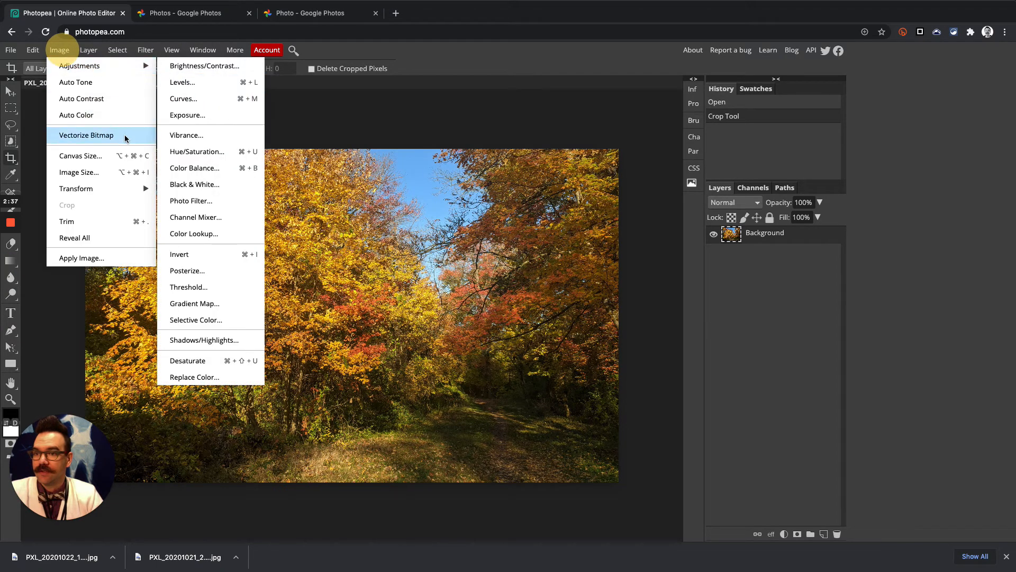
click(78, 171)
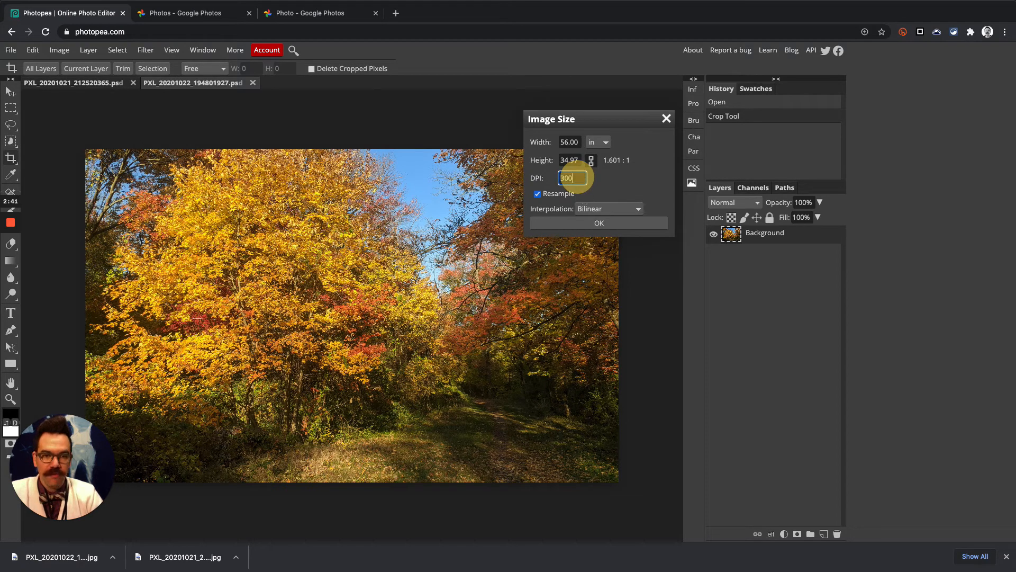
click(603, 141)
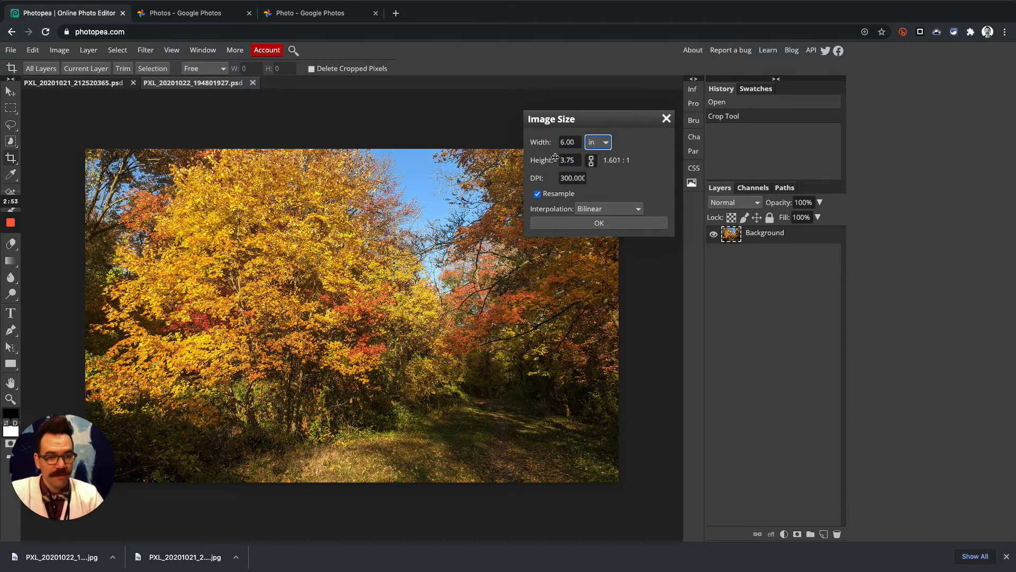
Step: Try a 4.00-inch height, then set width 6.00 inches and apply the 6 × 3.75 inch resize
click(568, 160)
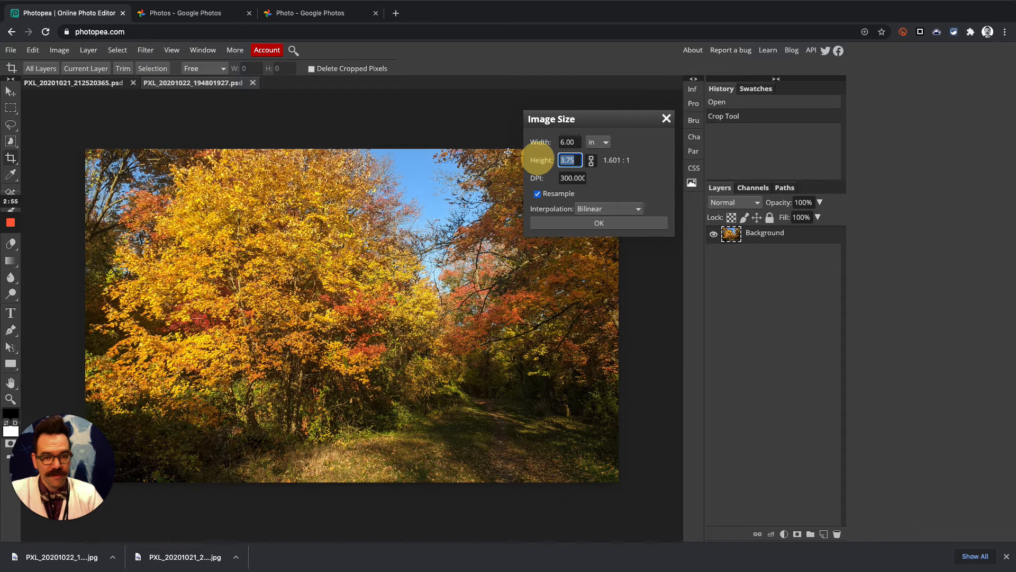
text(4.00)
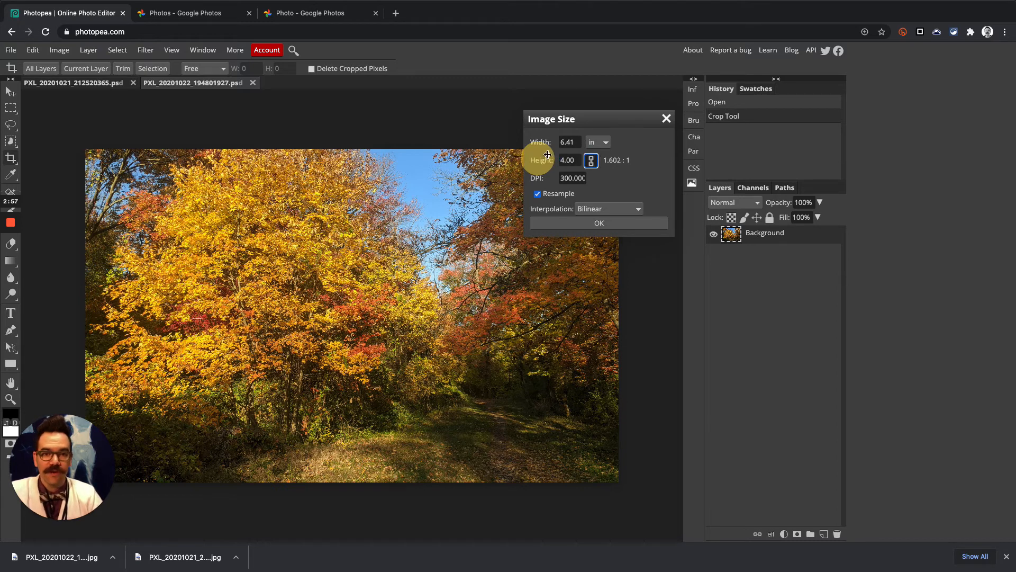
click(569, 141)
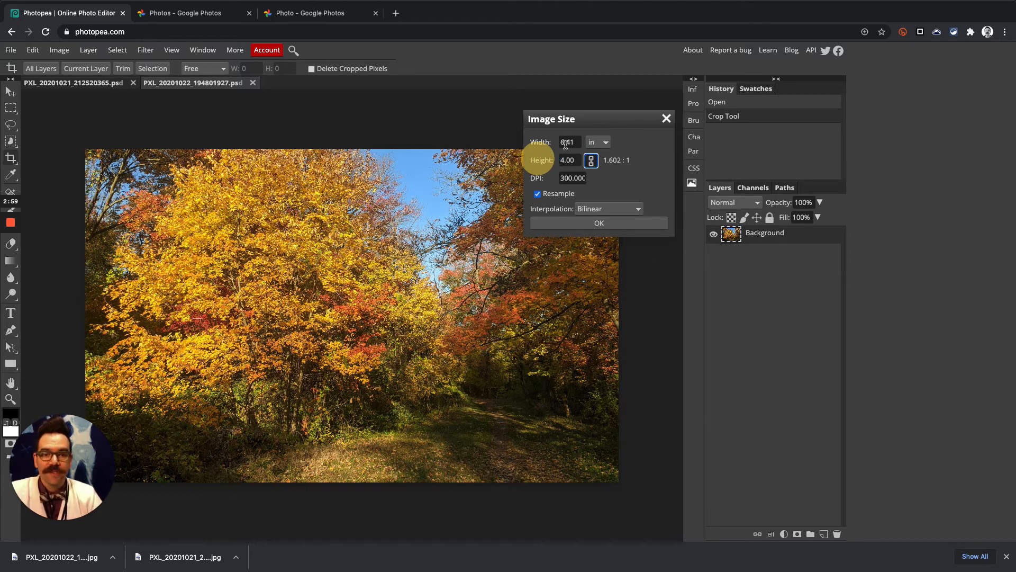
click(569, 142)
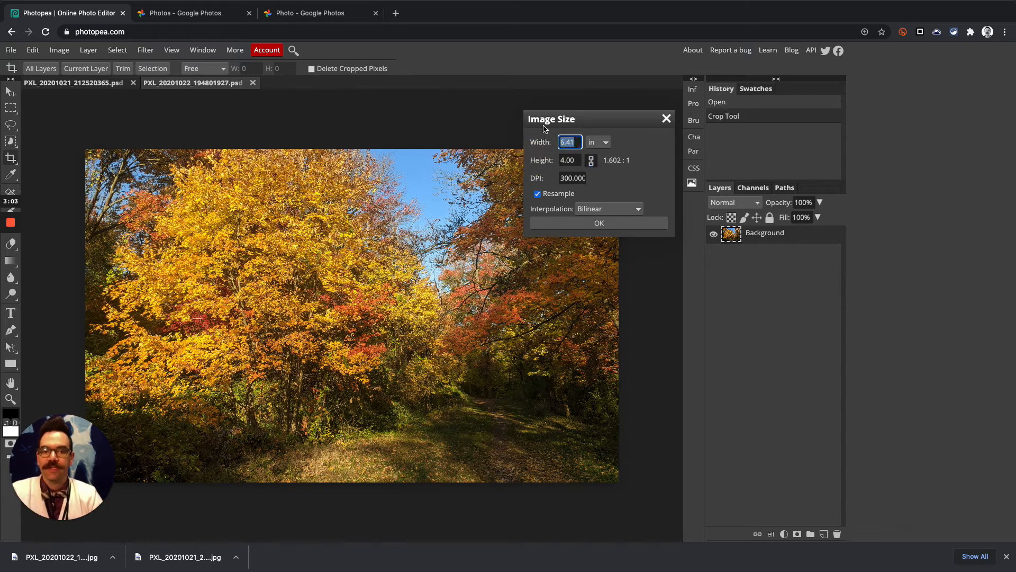
text(6.00)
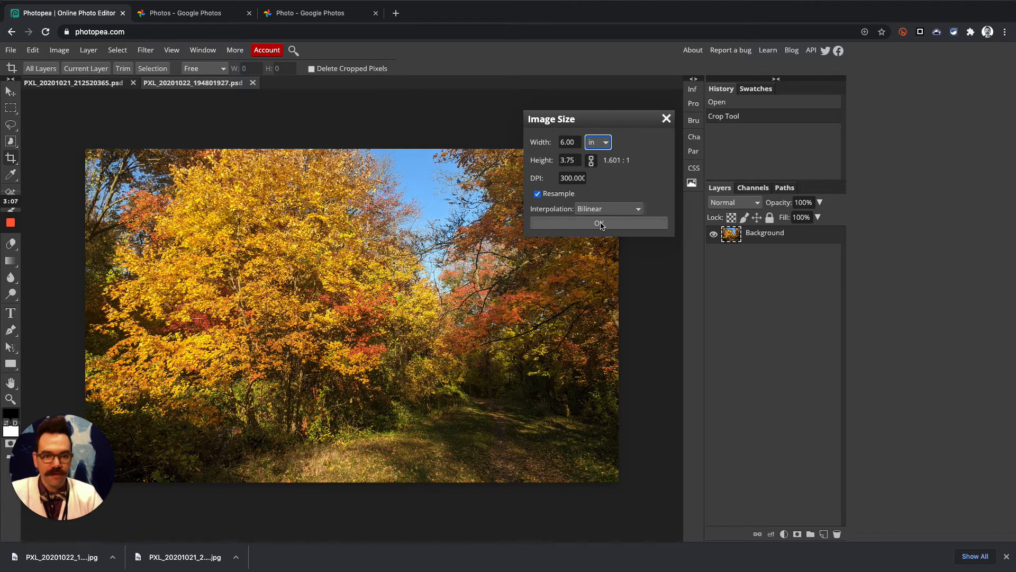
click(598, 222)
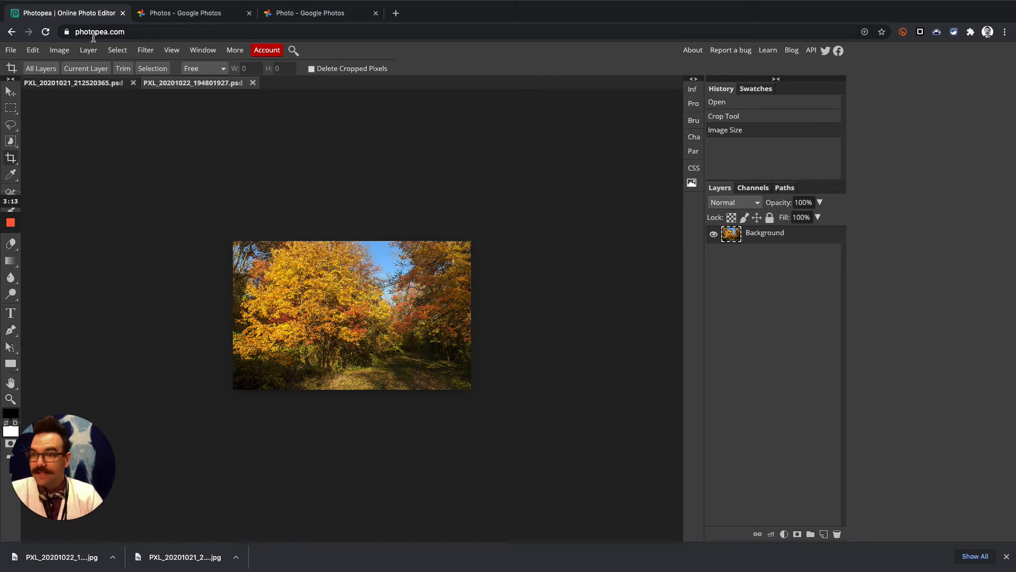
Step: Choose JPG export for the resized autumn trail photo
click(10, 50)
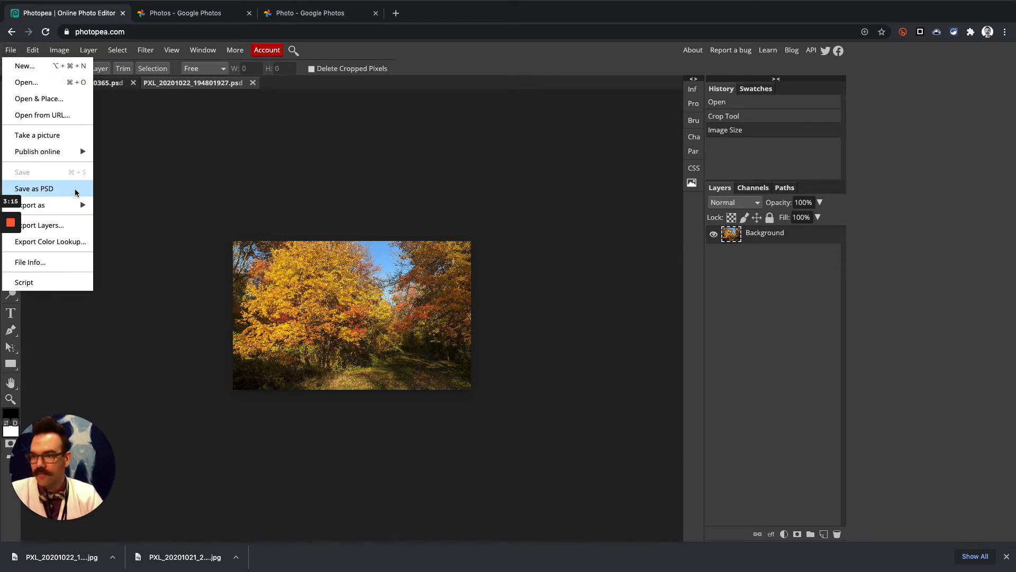
mouse_move(32, 205)
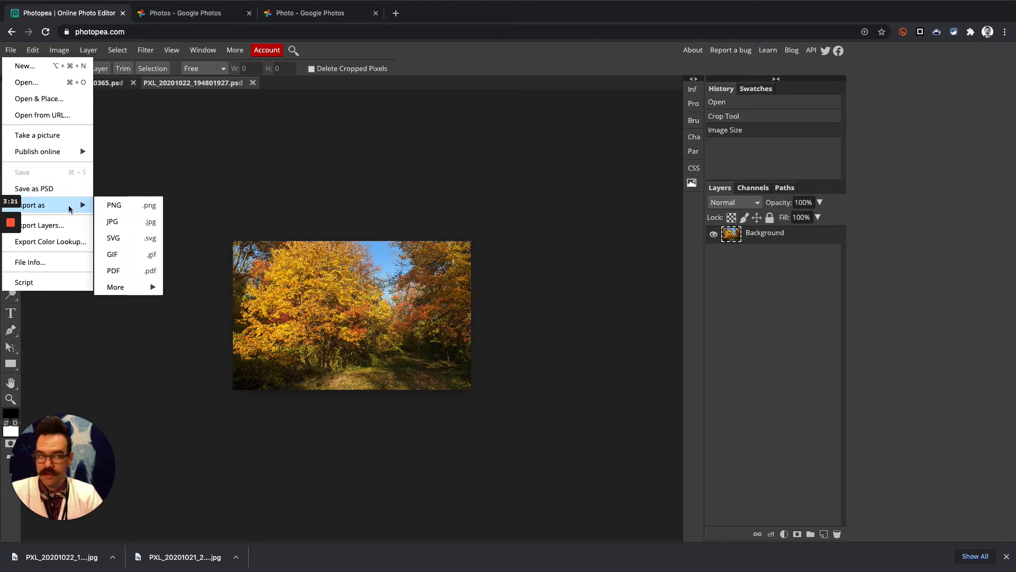
mouse_move(112, 221)
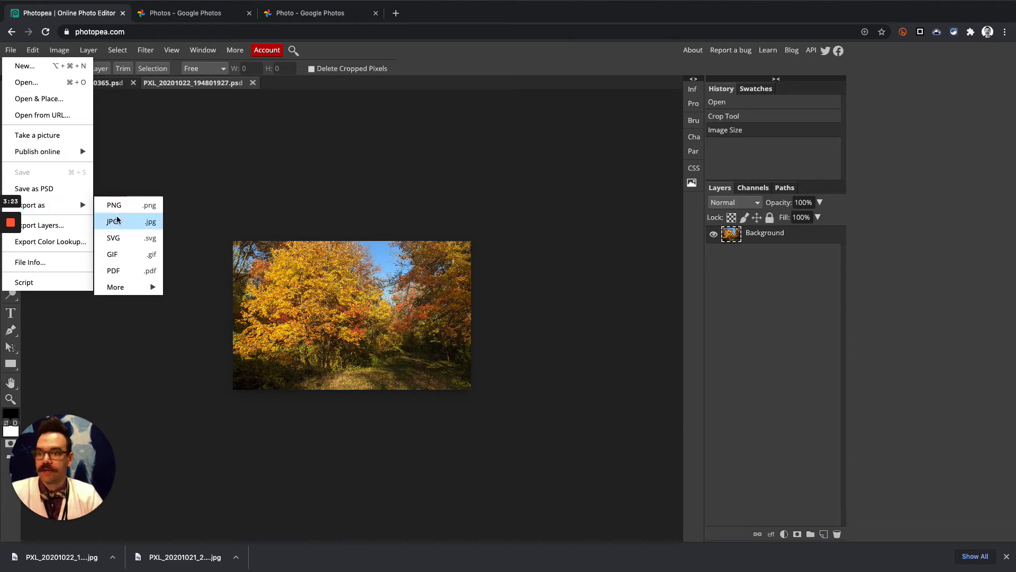
click(114, 222)
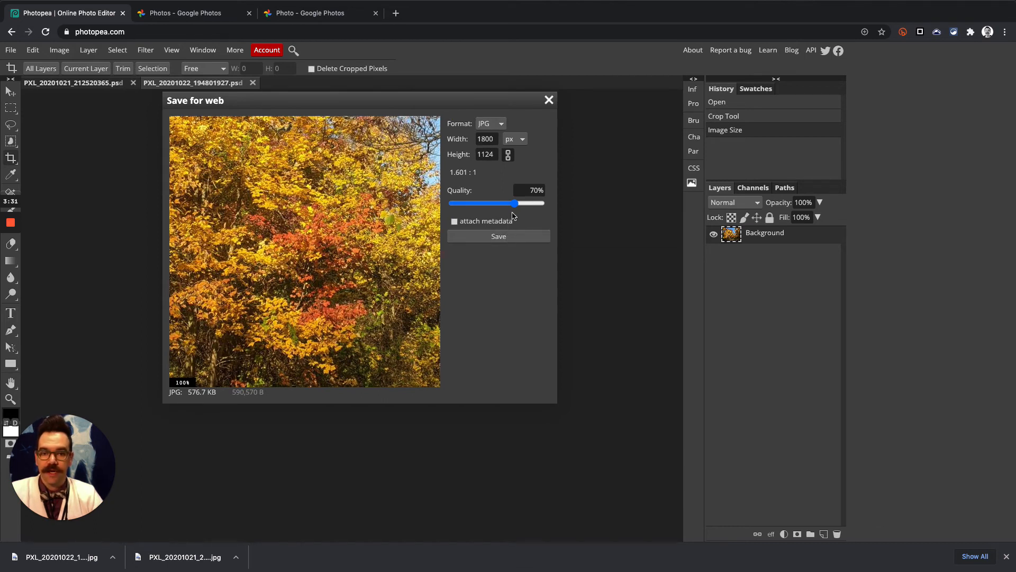
Step: Raise the JPG export quality to 100% and proceed to save the file
drag(514, 203, 543, 203)
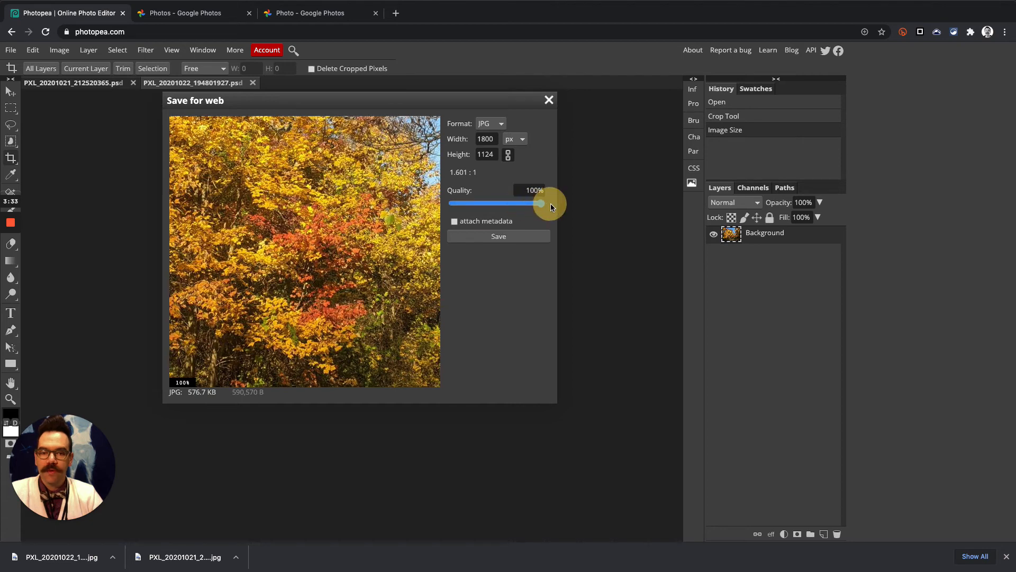
drag(541, 203, 545, 202)
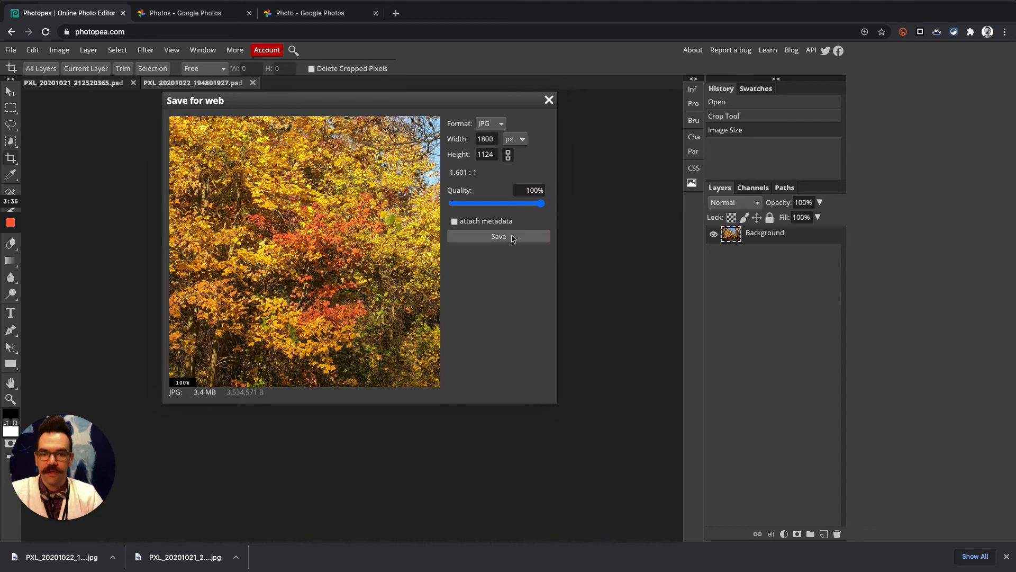
click(499, 236)
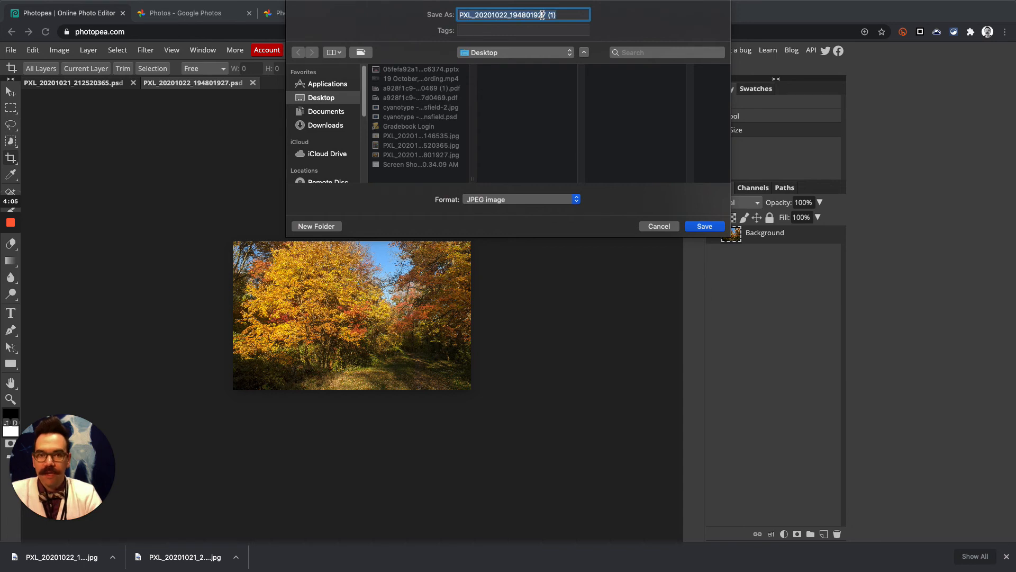
Step: Save as 'Stansfield_Mr_Photo2_fallcolors' JPEG image to the Desktop
text(Stansfield_)
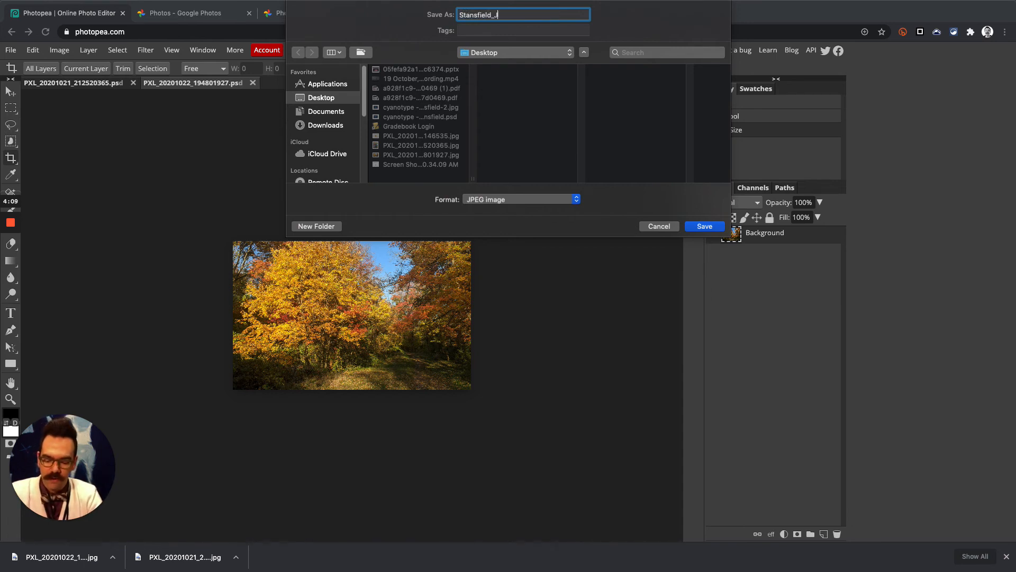
text(Mr_)
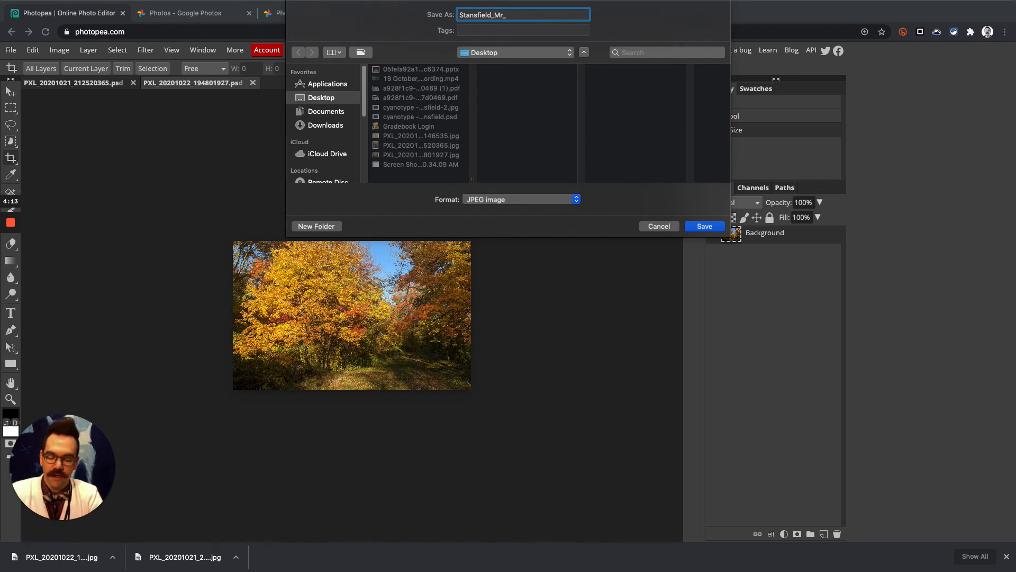
text(Photo2)
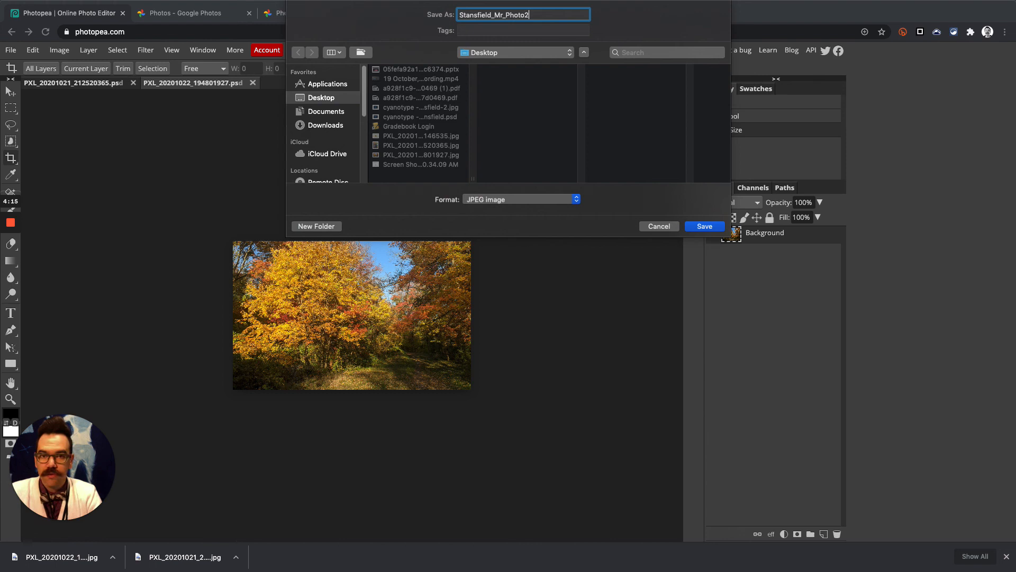
text(_)
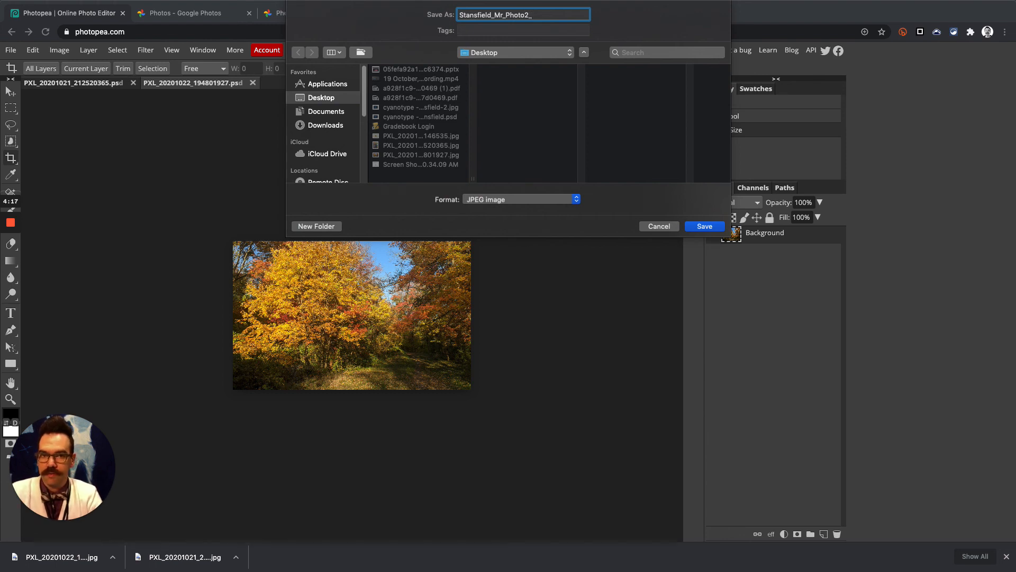
text(fallco)
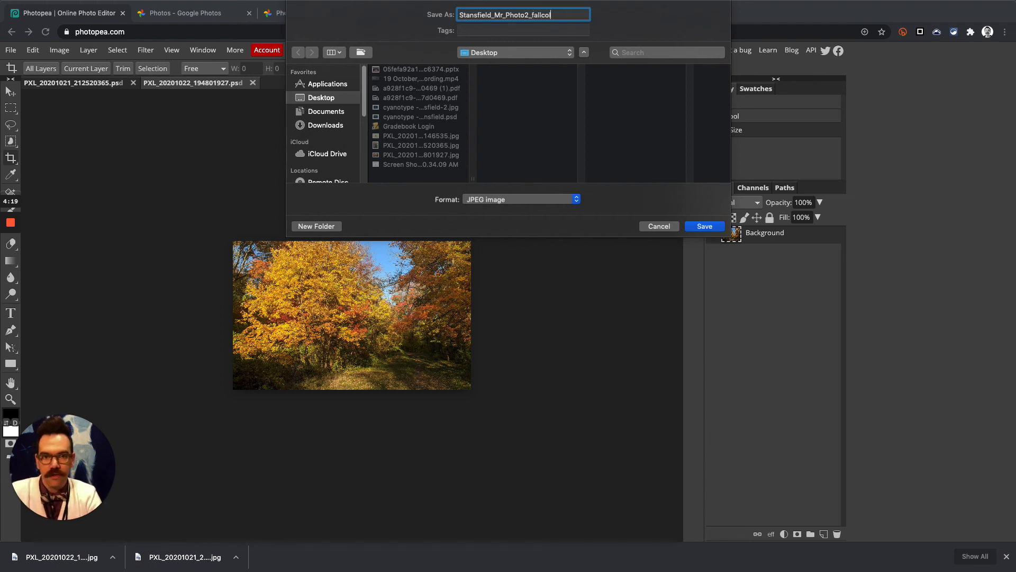
text(lors)
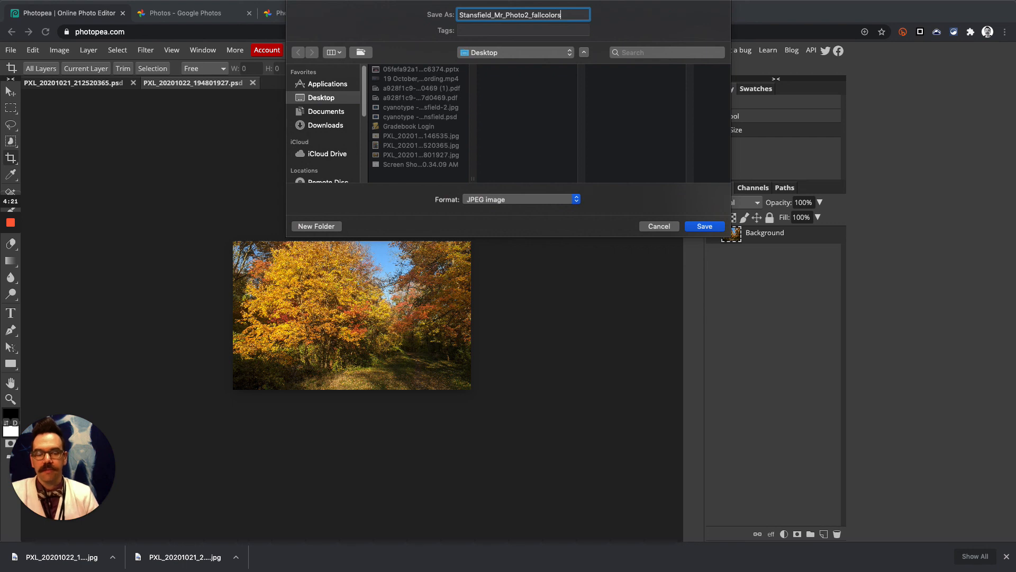
click(520, 199)
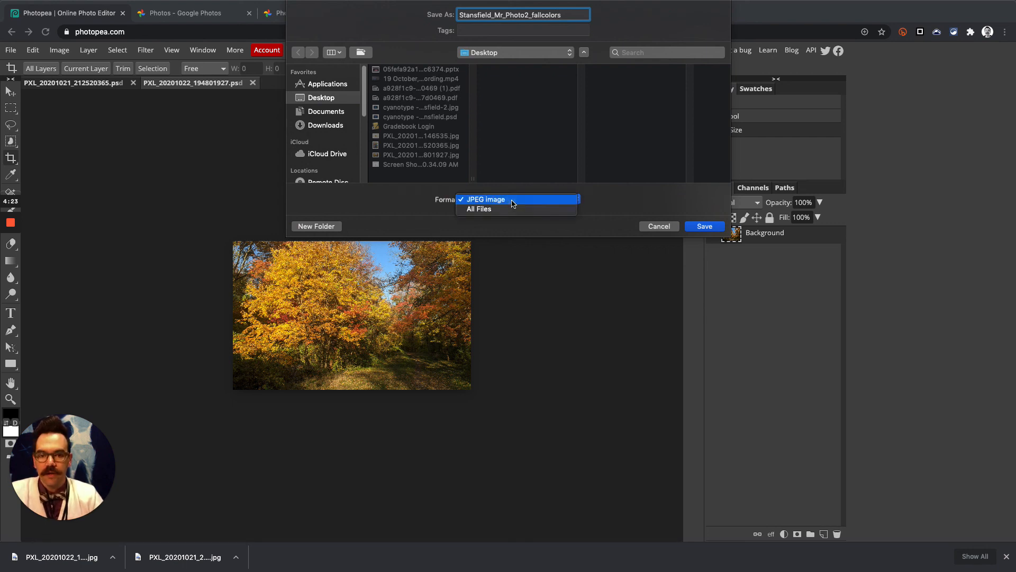
click(485, 199)
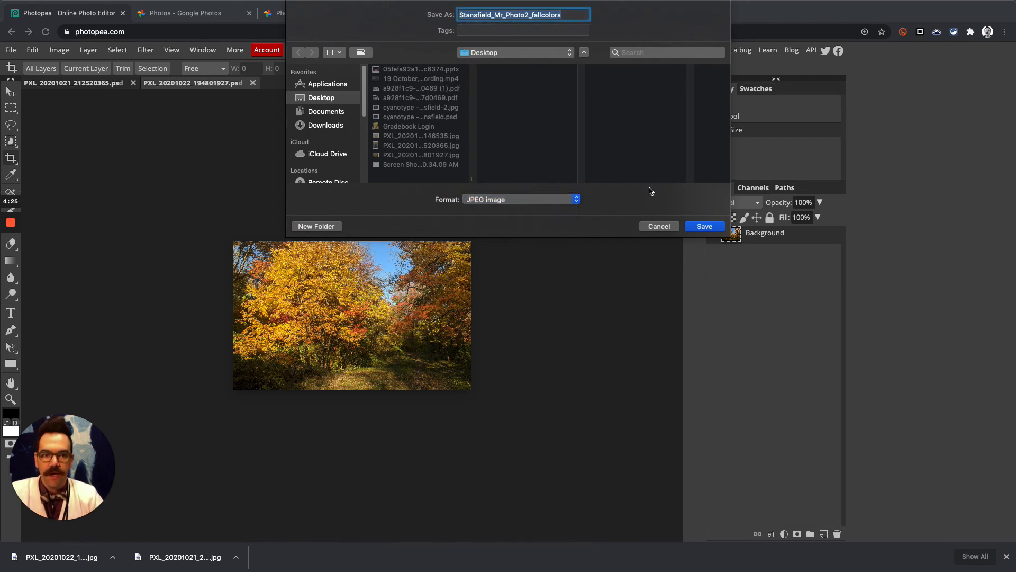
click(704, 226)
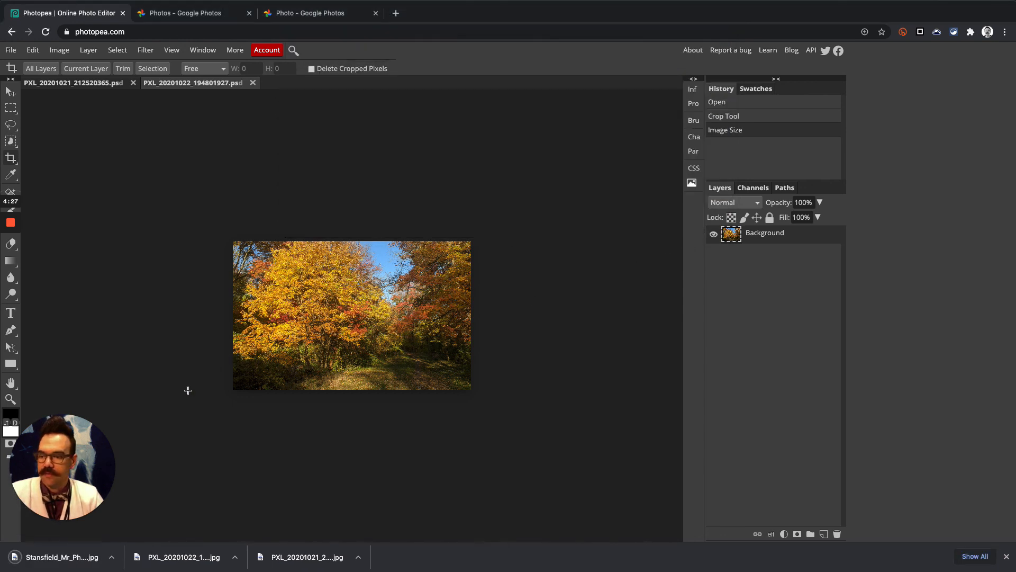
mouse_move(170, 348)
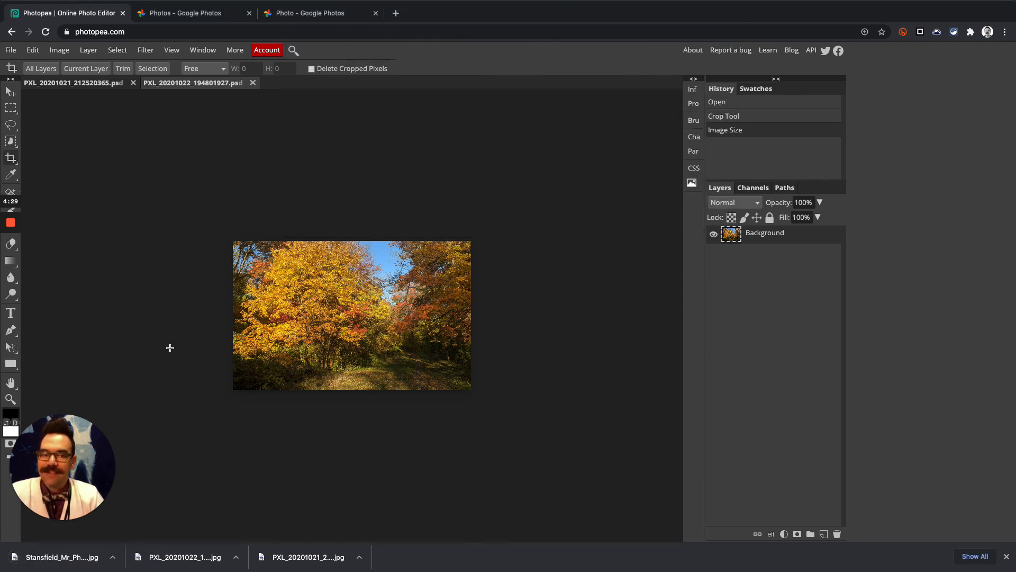
mouse_move(40, 227)
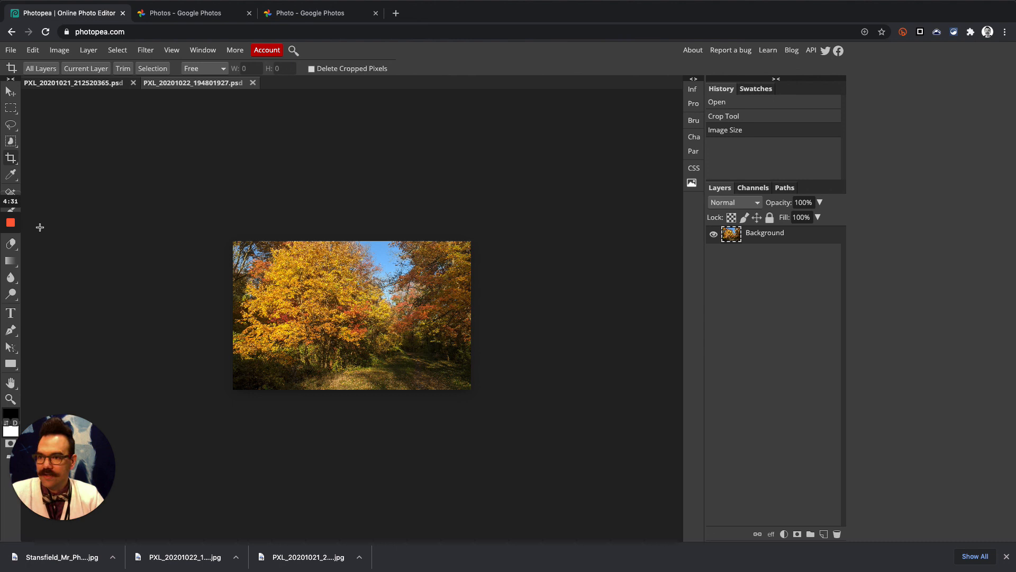